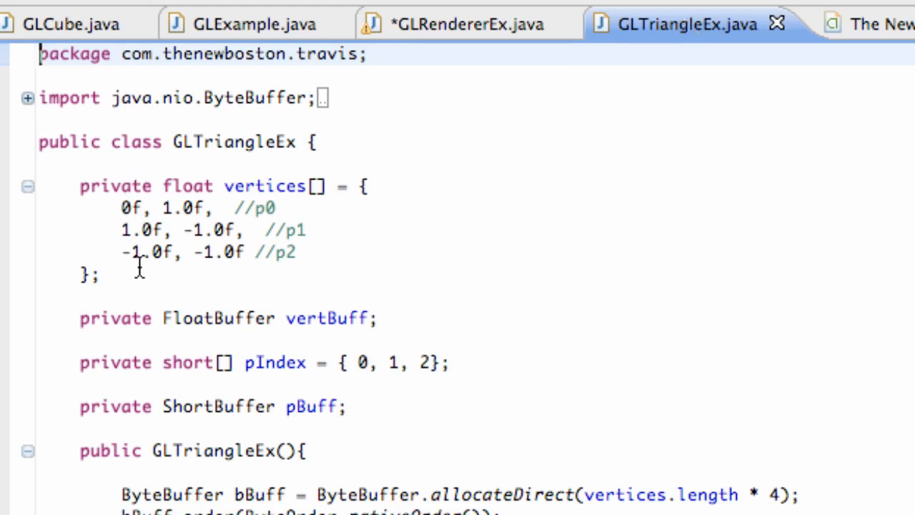
mouse_move(300, 470)
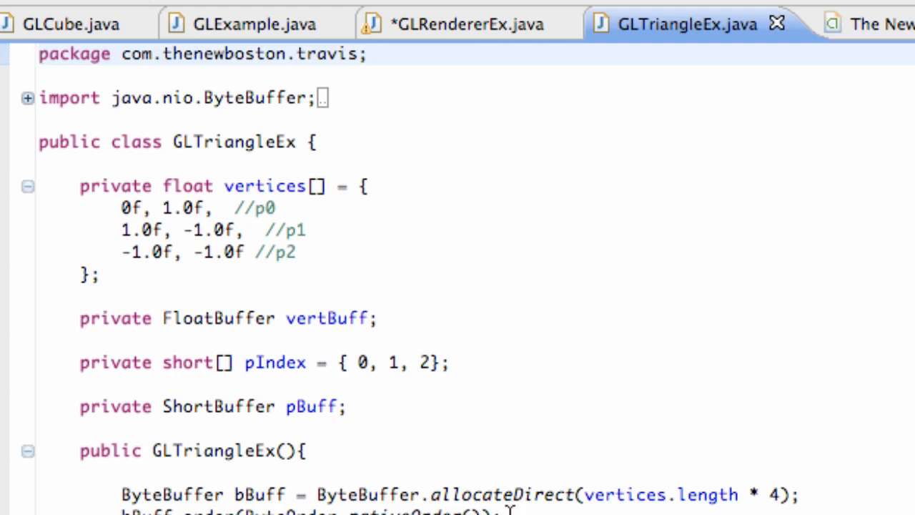
Switch to GLRendererEx.java and place the cursor on the empty line inside the class
left_click(40, 54)
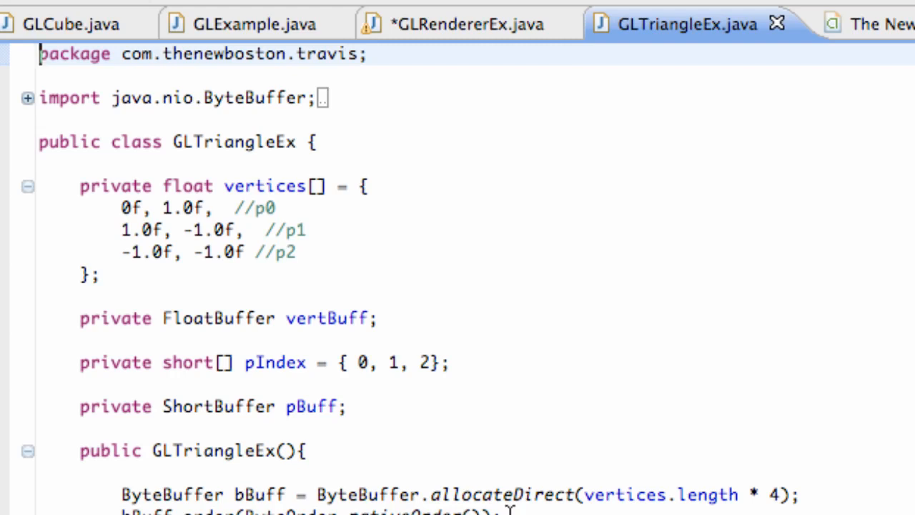
mouse_move(469, 212)
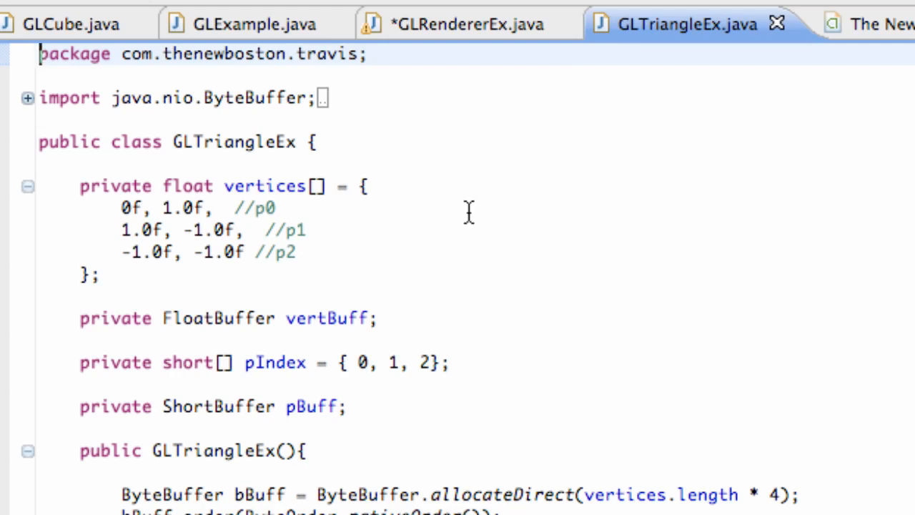
mouse_move(230, 379)
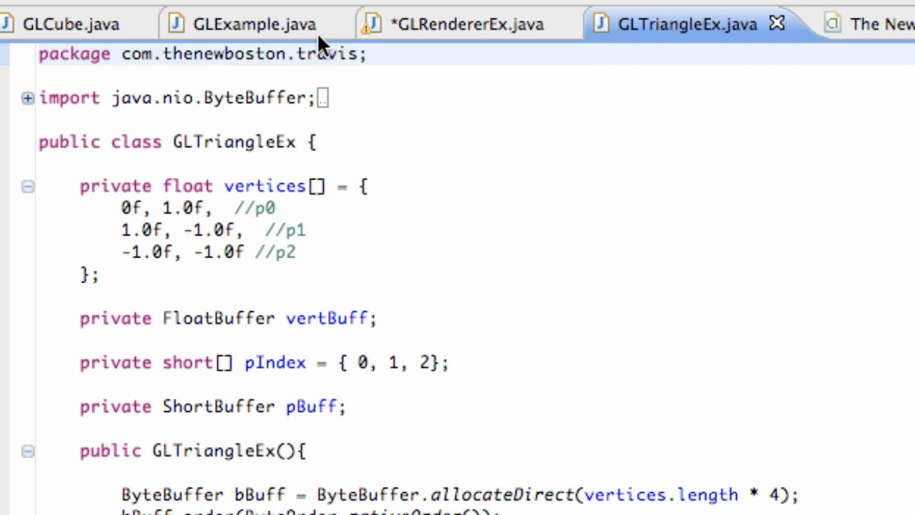
left_click(466, 23)
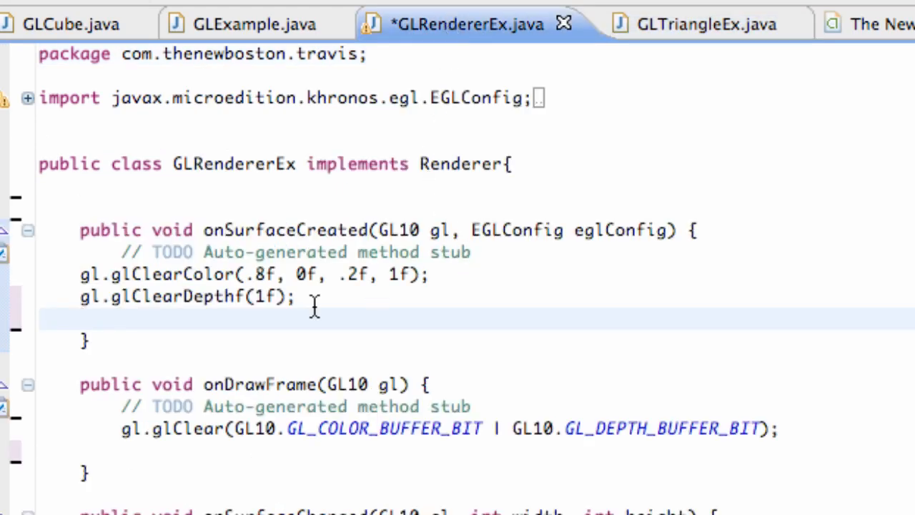
mouse_move(315, 306)
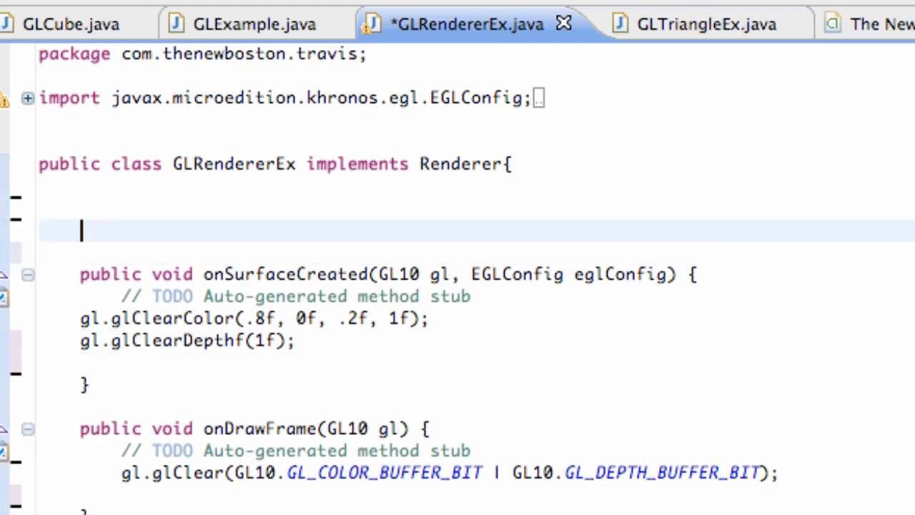
mouse_move(270, 243)
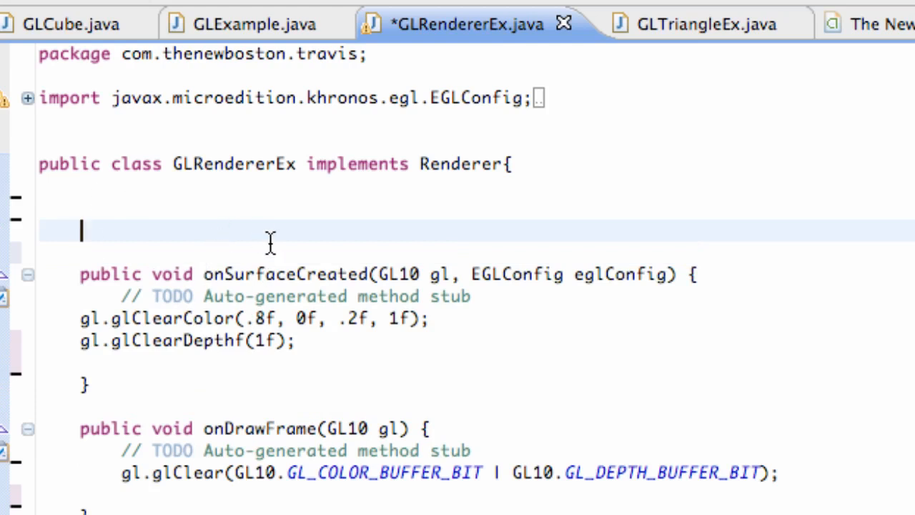
mouse_move(175, 164)
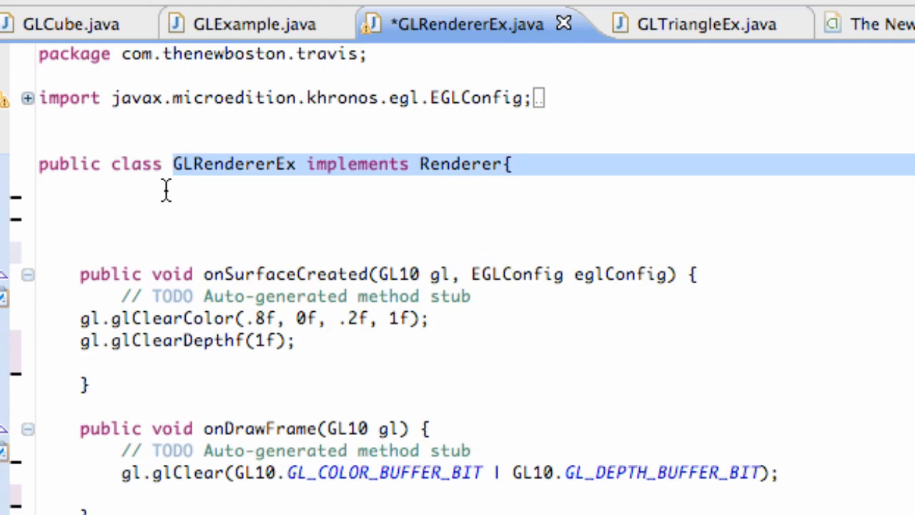
left_click(150, 217)
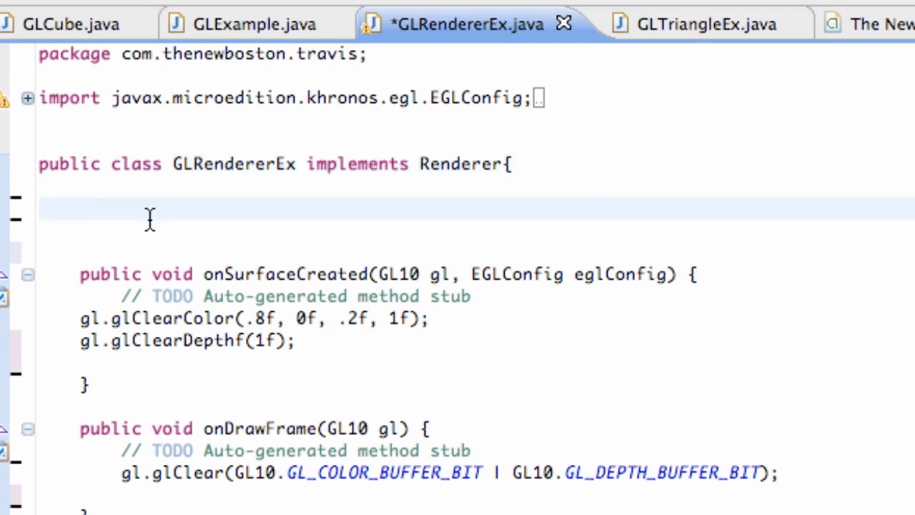
left_click(80, 208)
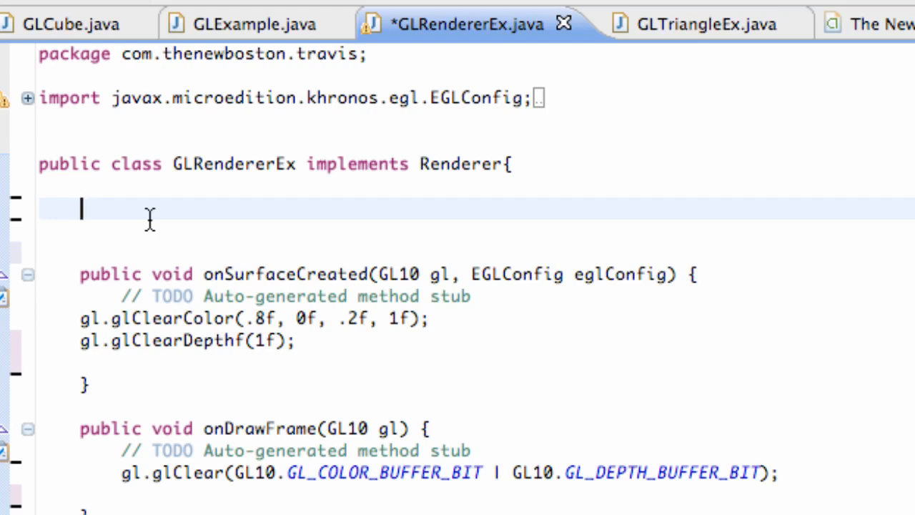
Write an empty public GLRendererEx() constructor above onSurfaceCreated
type("public Gle")
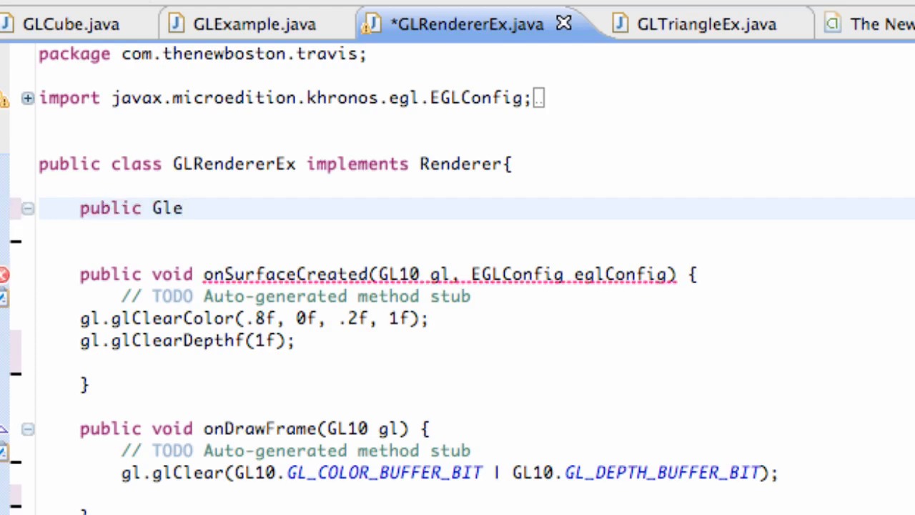
type("GLR")
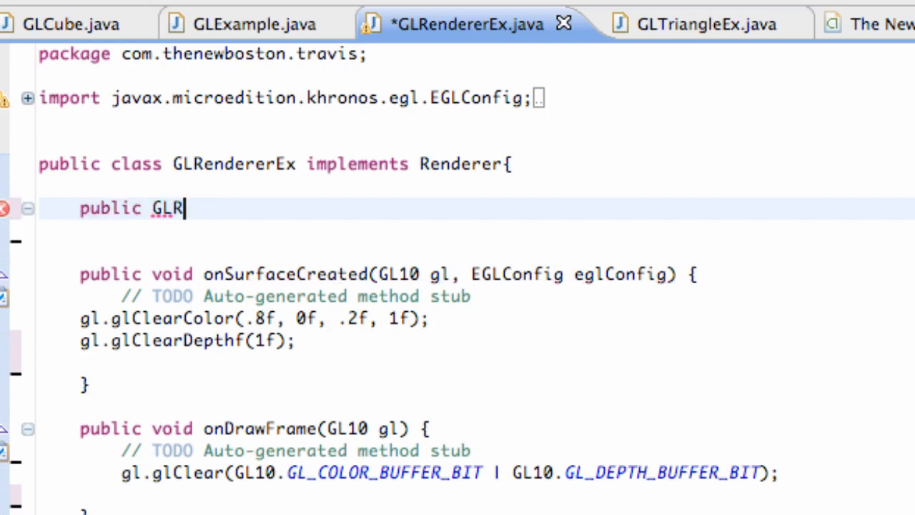
type("endererE")
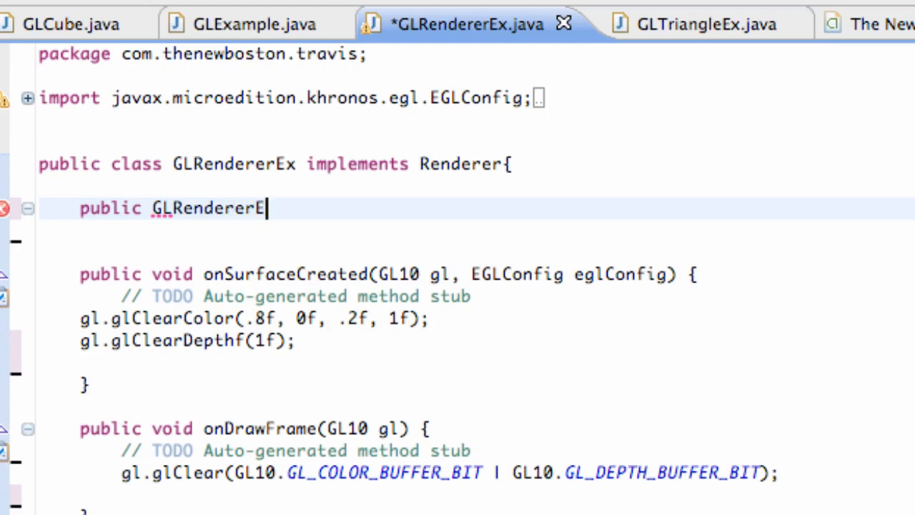
type("X()")
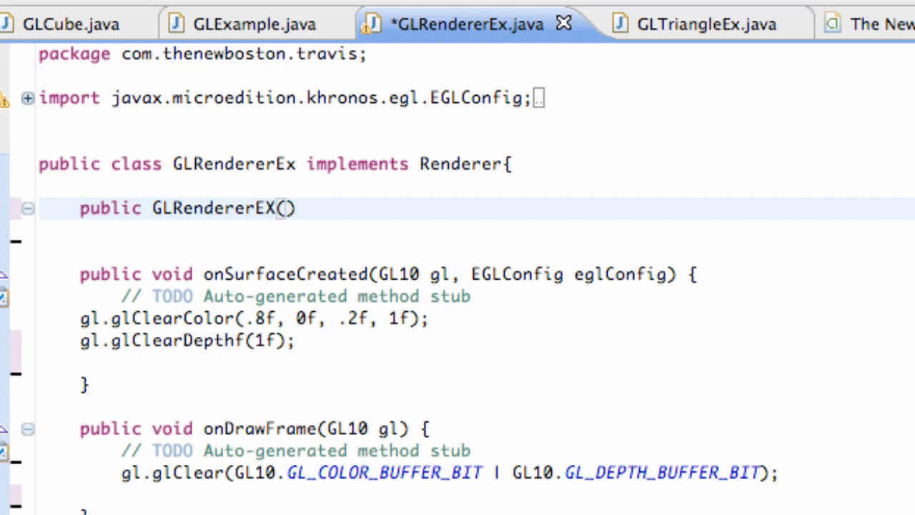
type("{")
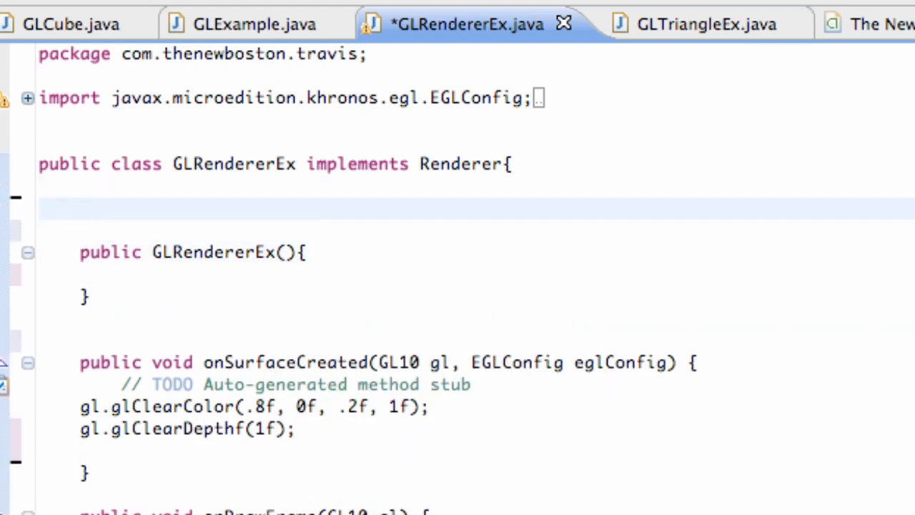
Declare a private GLTriangleEx field named tri above the constructor
type("pri")
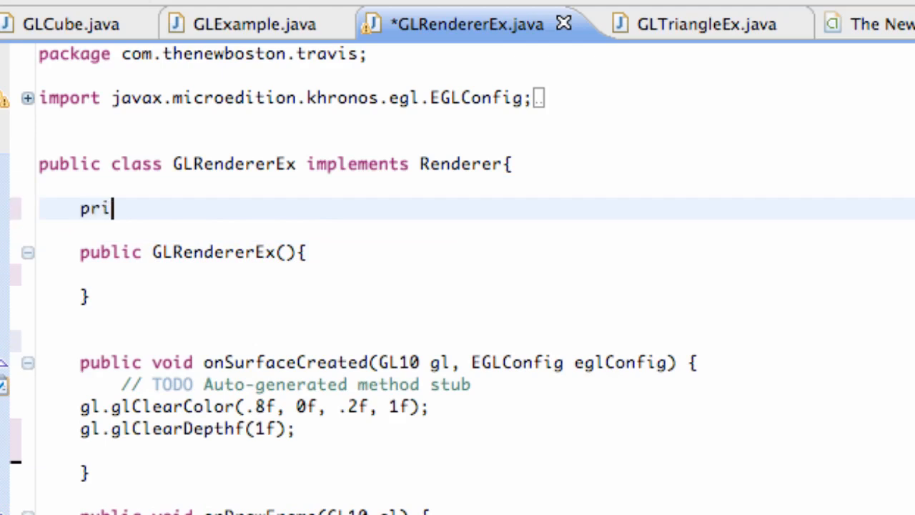
type("vate")
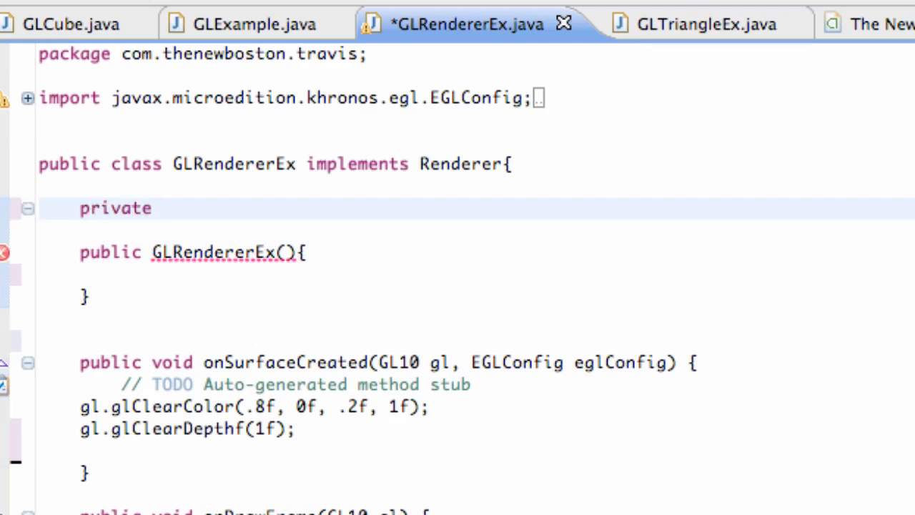
type("GLTrin")
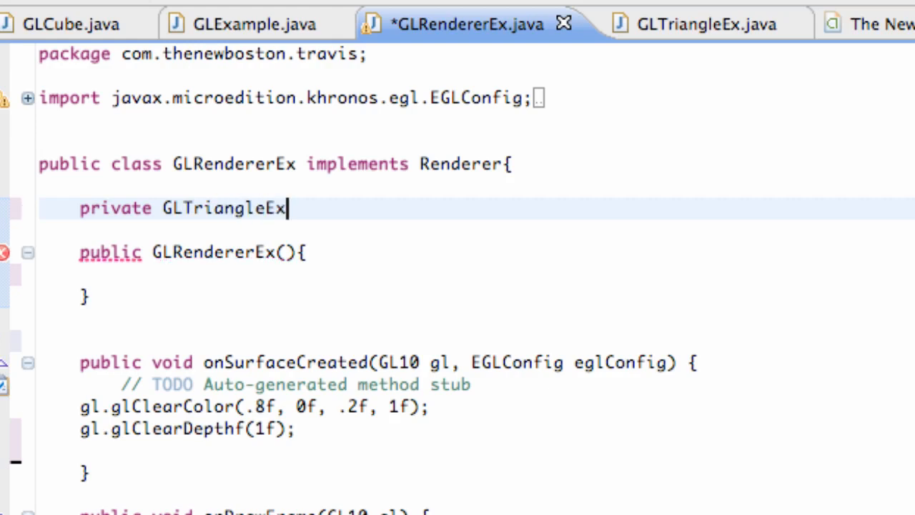
type("tri;")
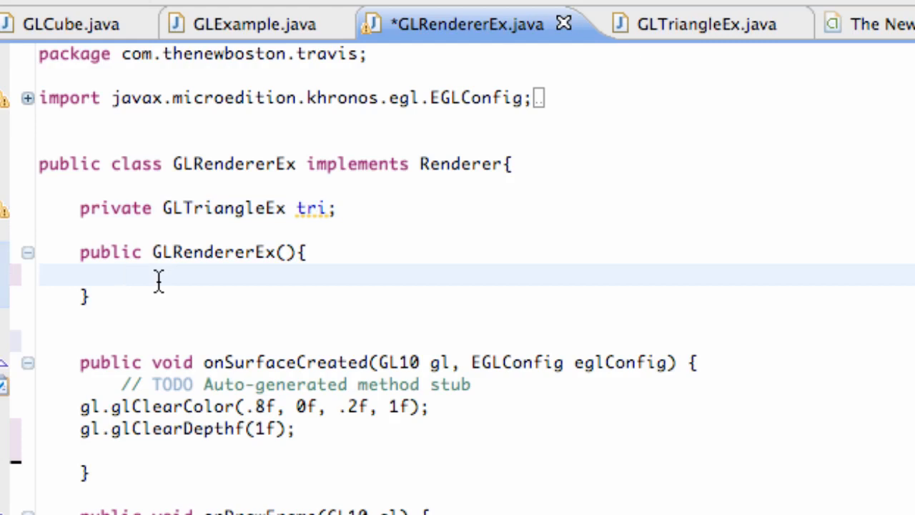
Assign tri = new GLTriangleEx(); inside the constructor
type("tri =")
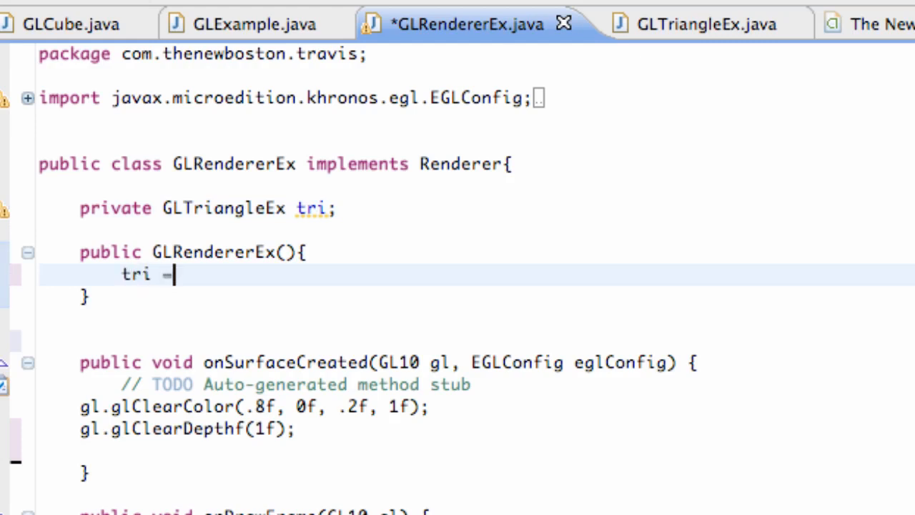
type("new G")
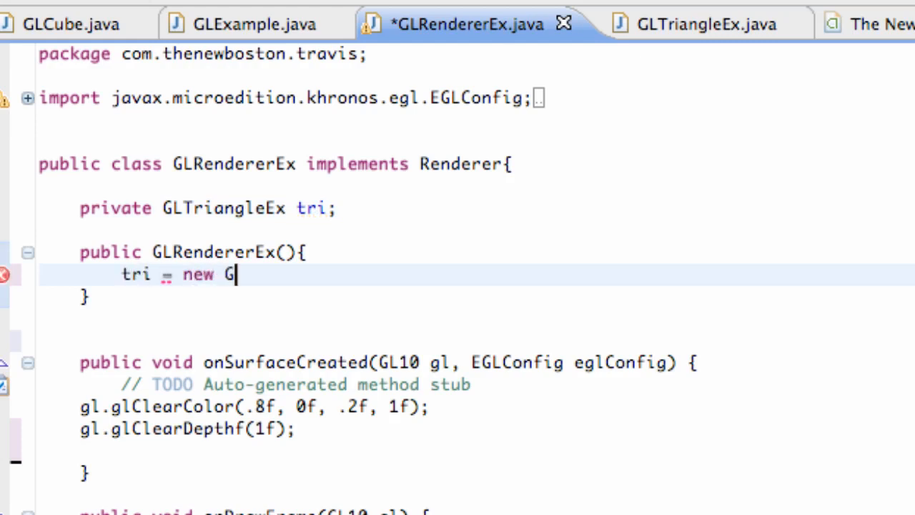
type("LT")
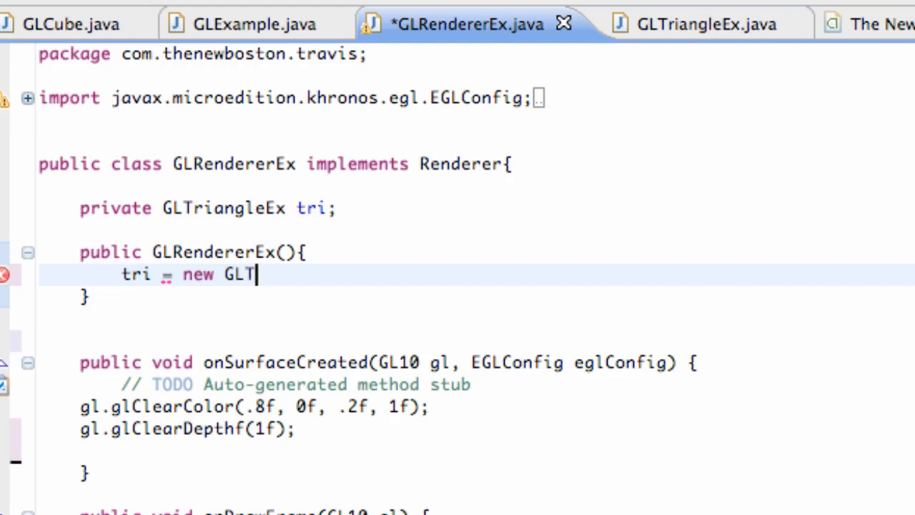
type("ri")
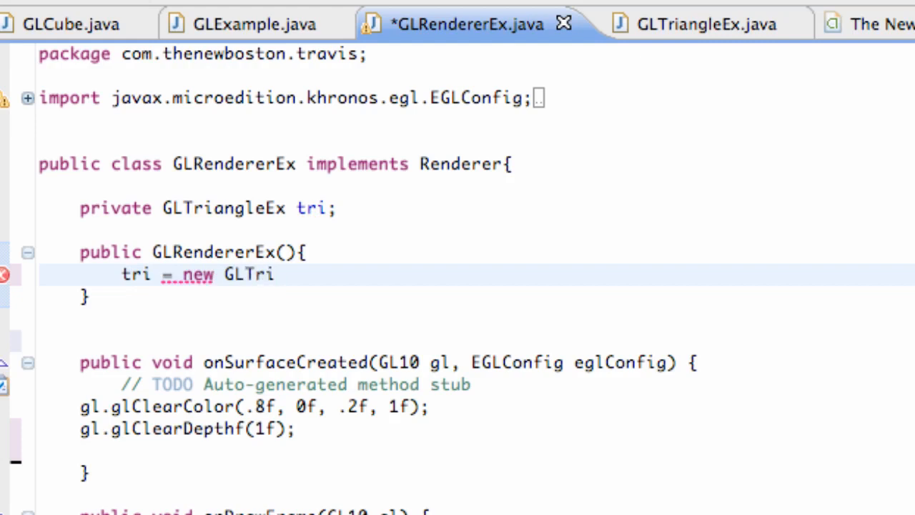
type("angleEx();")
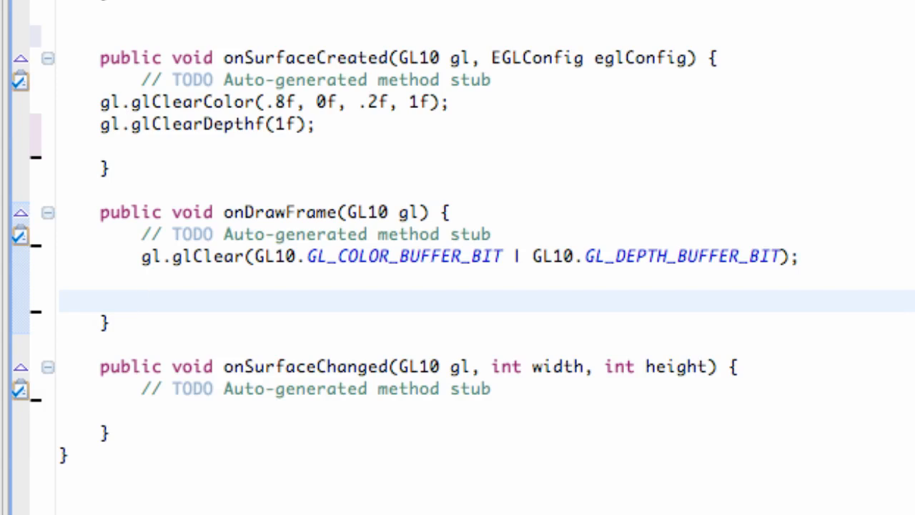
Call tri.draw(gl) in onDrawFrame right after the glClear line
type("tr")
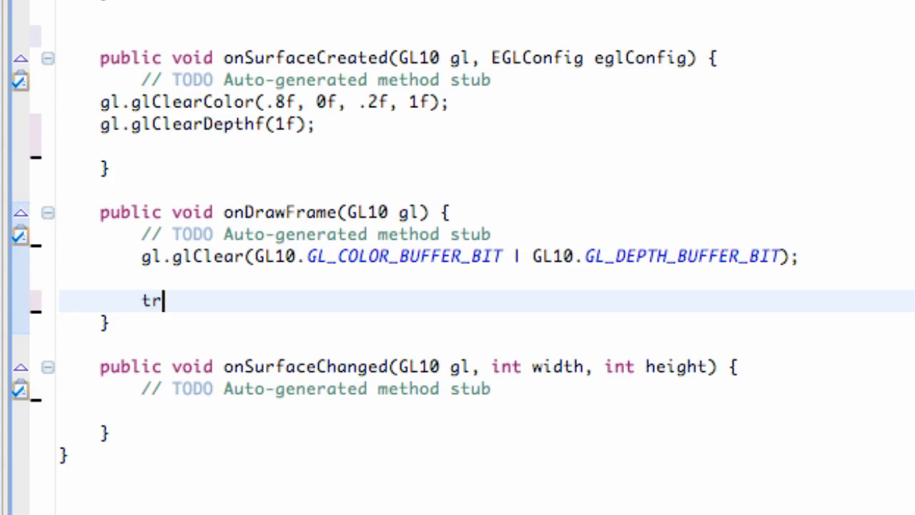
type("i.draw(gl);")
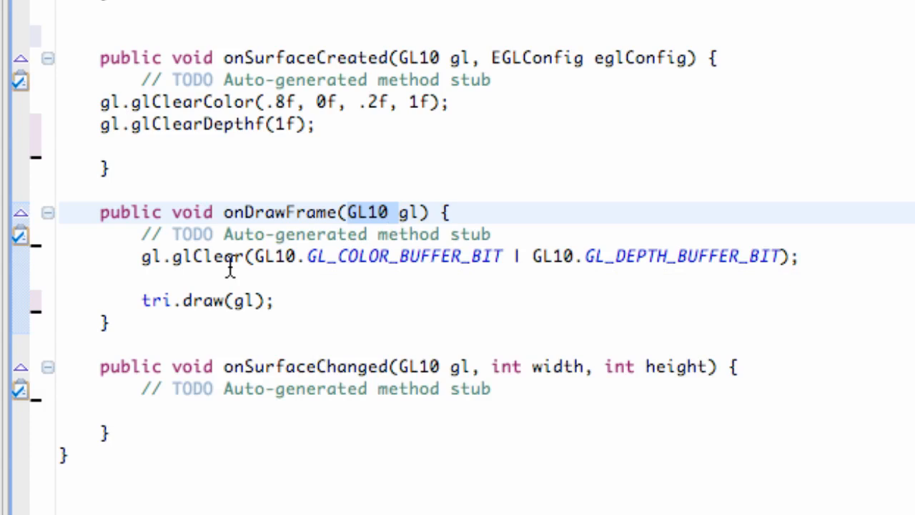
mouse_move(358, 243)
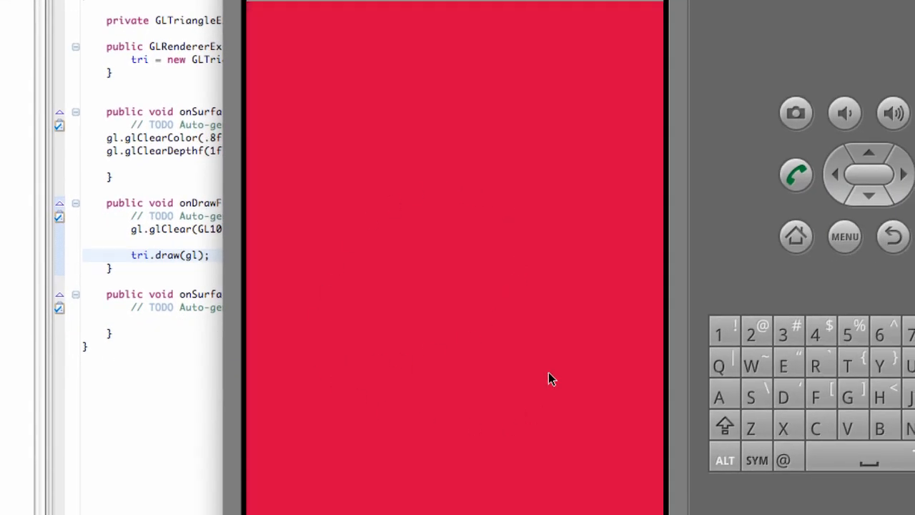
mouse_move(370, 274)
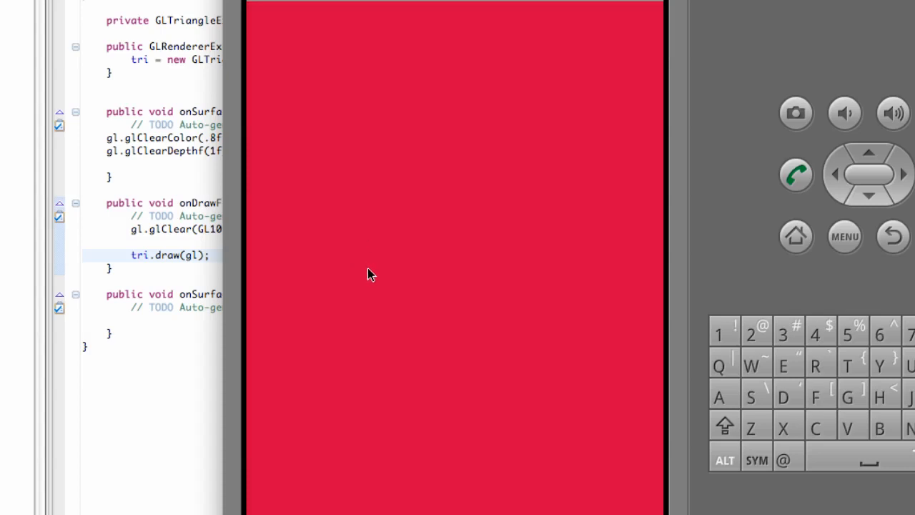
mouse_move(503, 409)
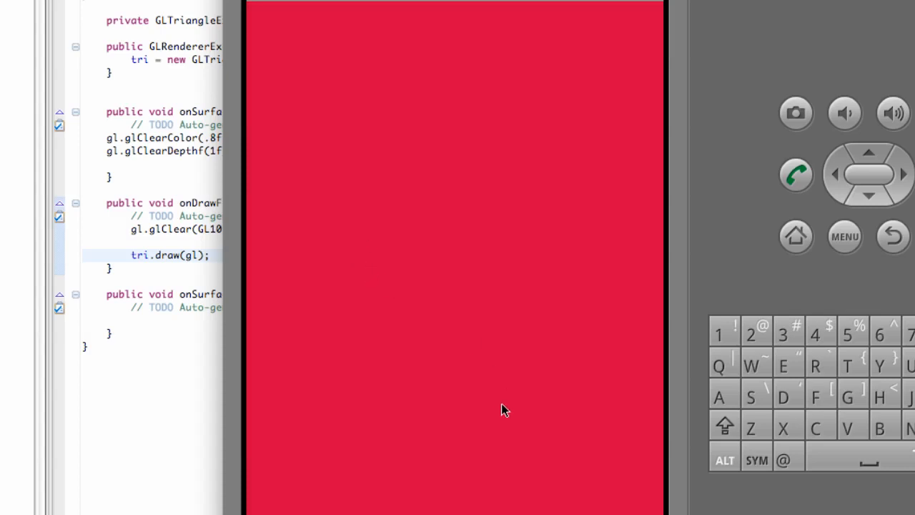
mouse_move(506, 409)
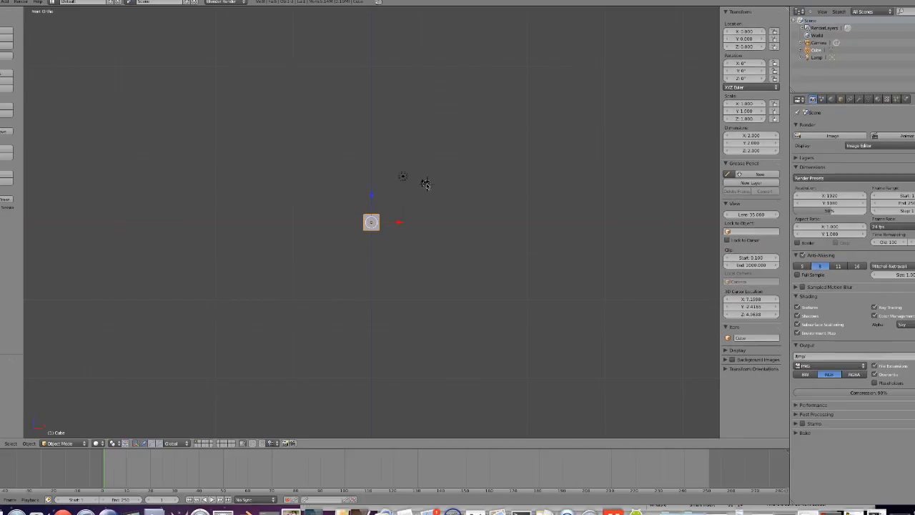
left_click(426, 180)
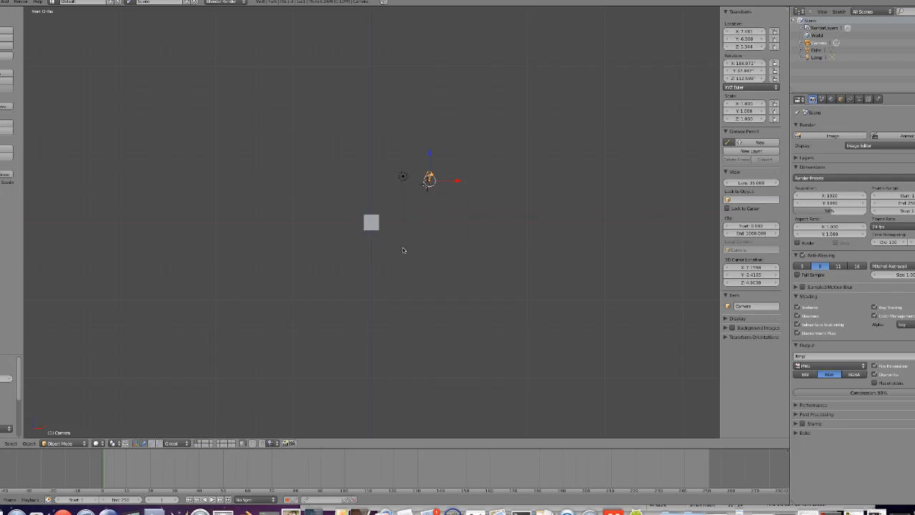
mouse_move(441, 183)
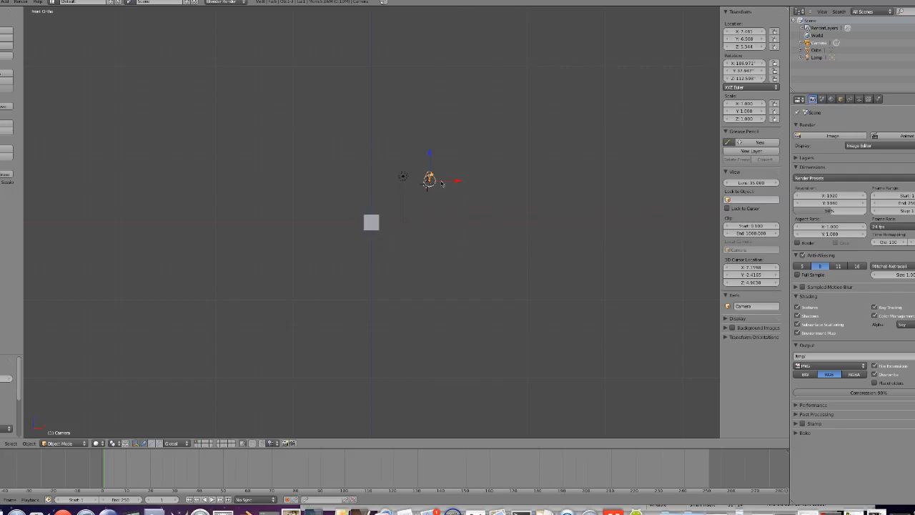
mouse_move(435, 184)
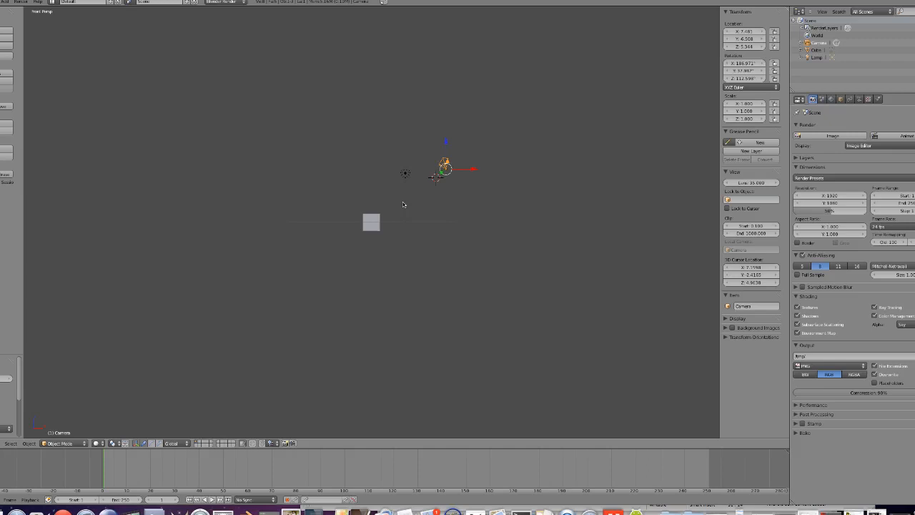
mouse_move(403, 231)
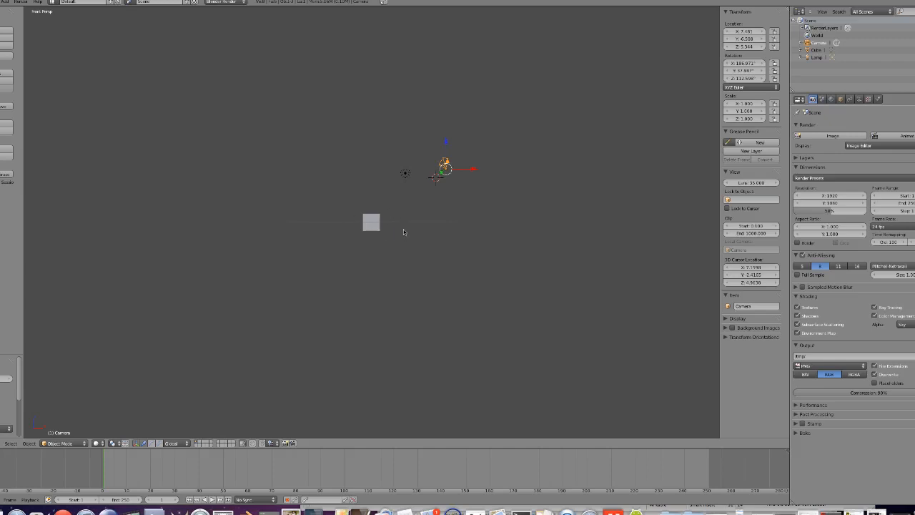
mouse_move(402, 211)
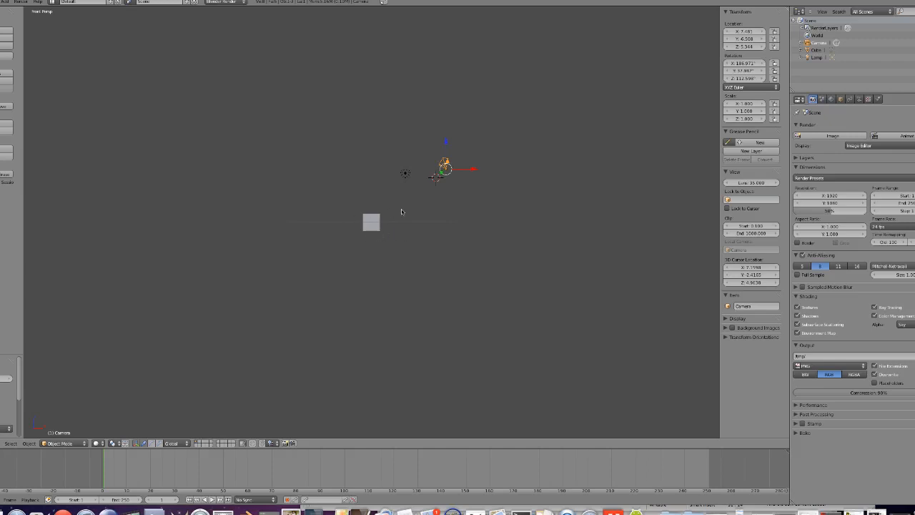
mouse_move(363, 171)
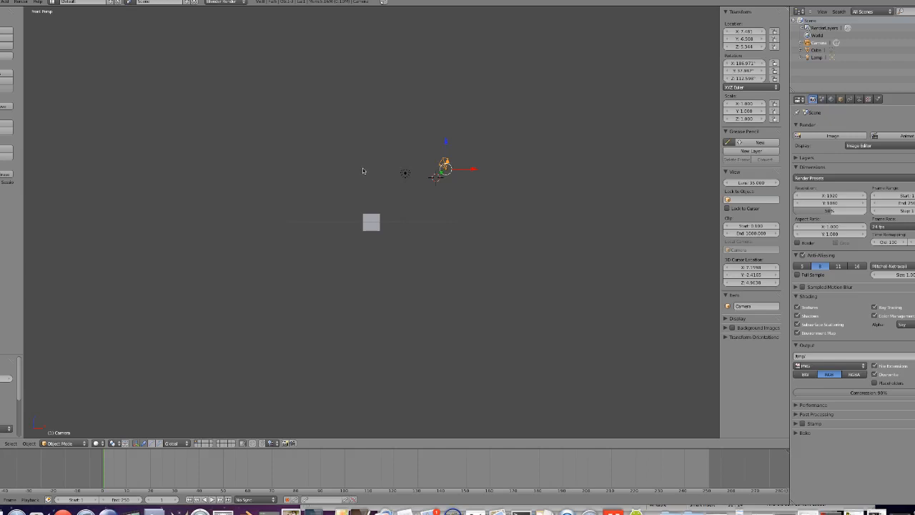
mouse_move(438, 163)
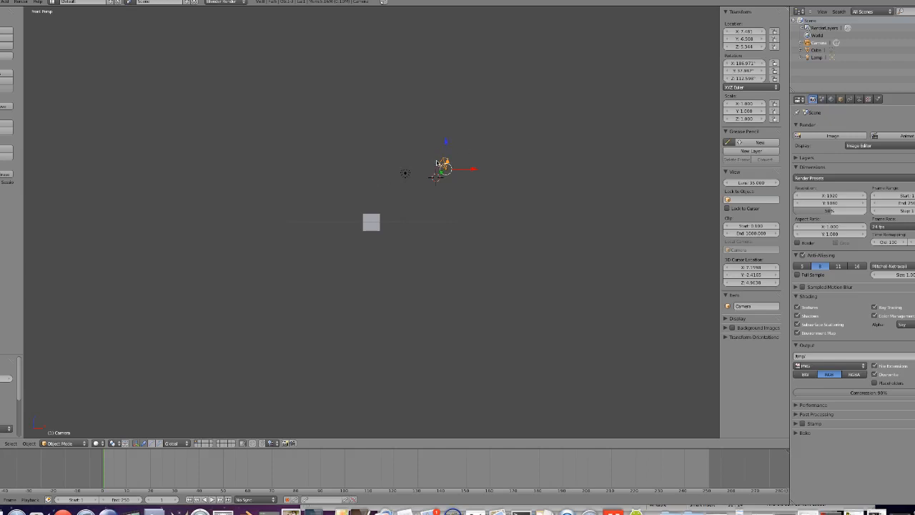
mouse_move(383, 235)
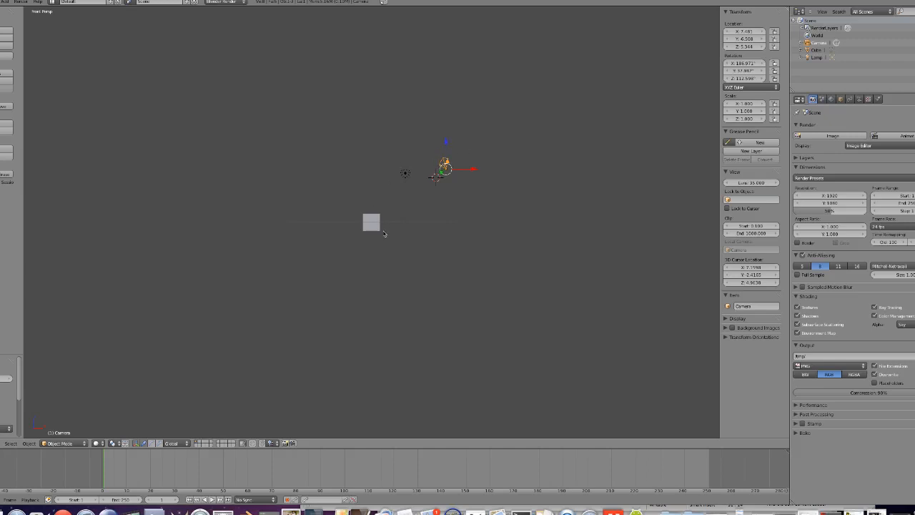
mouse_move(343, 290)
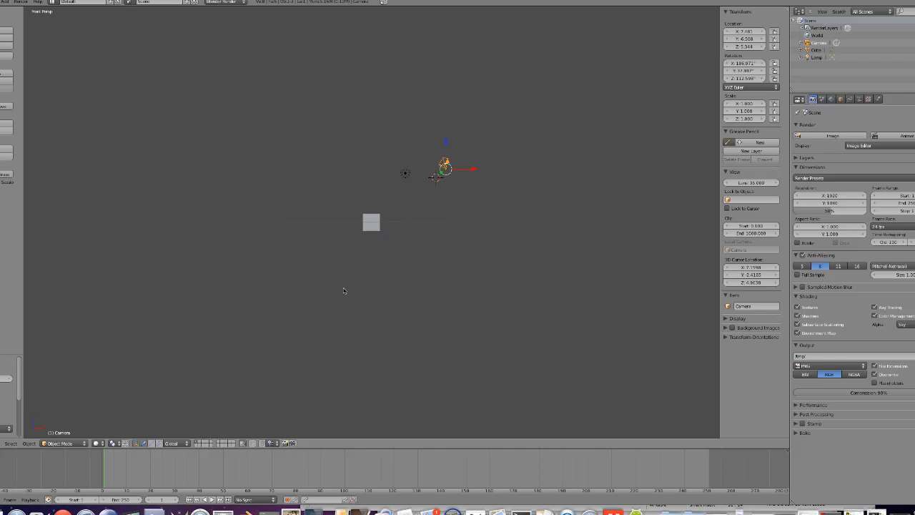
mouse_move(266, 280)
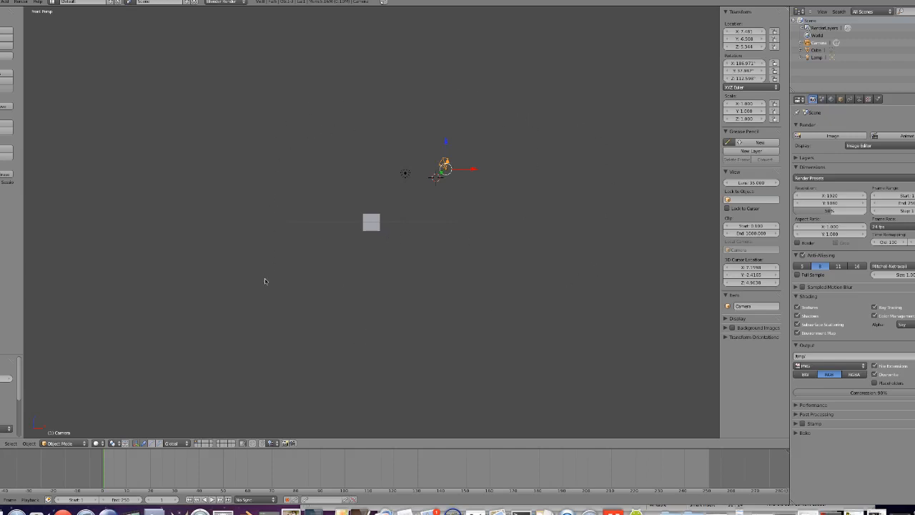
mouse_move(485, 192)
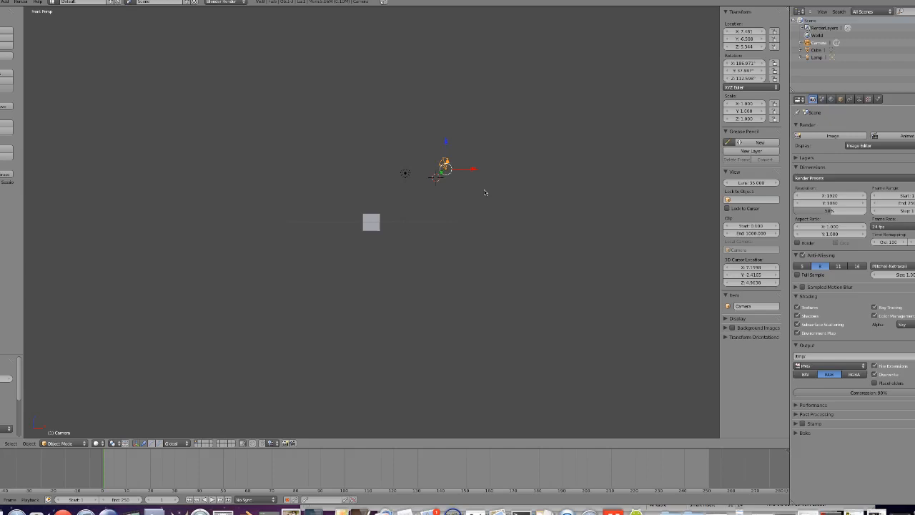
mouse_move(343, 254)
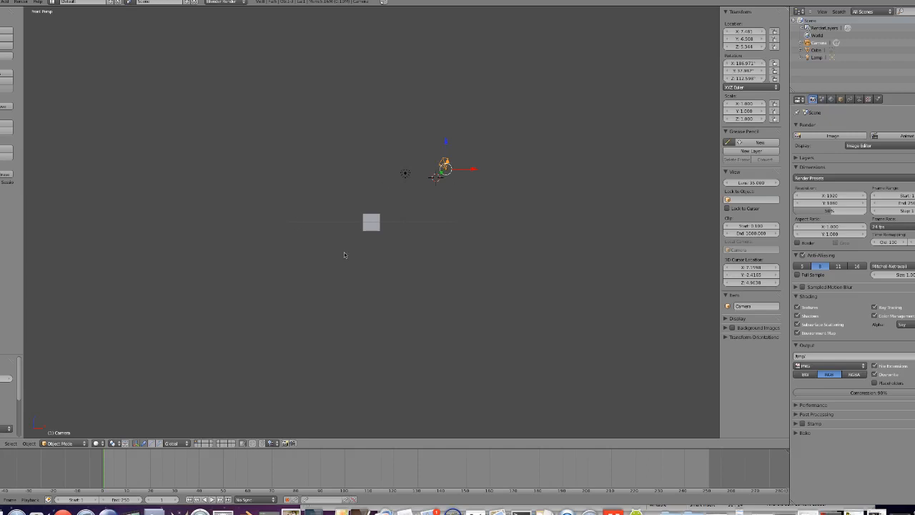
mouse_move(331, 213)
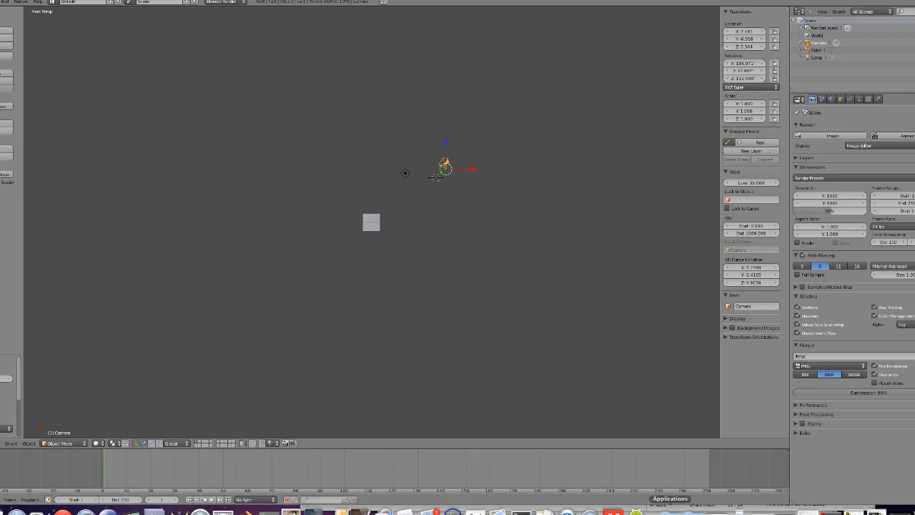
mouse_move(626, 503)
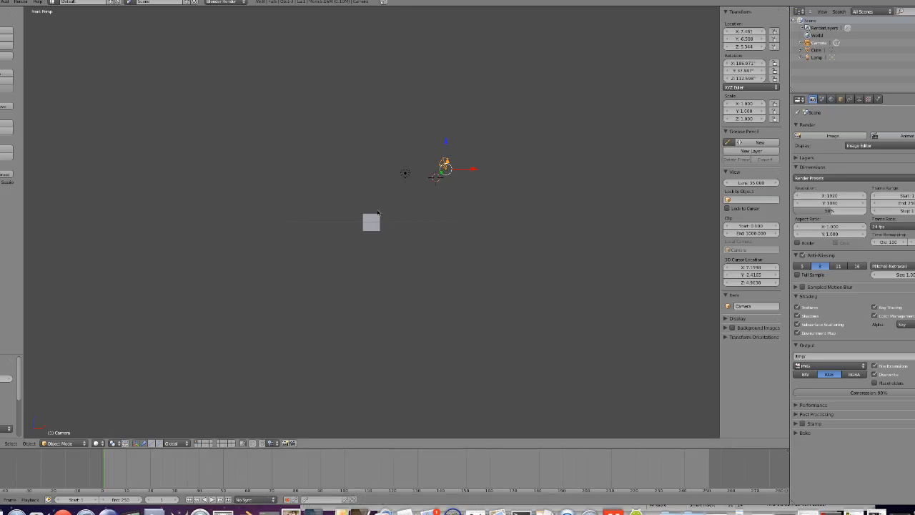
mouse_move(352, 257)
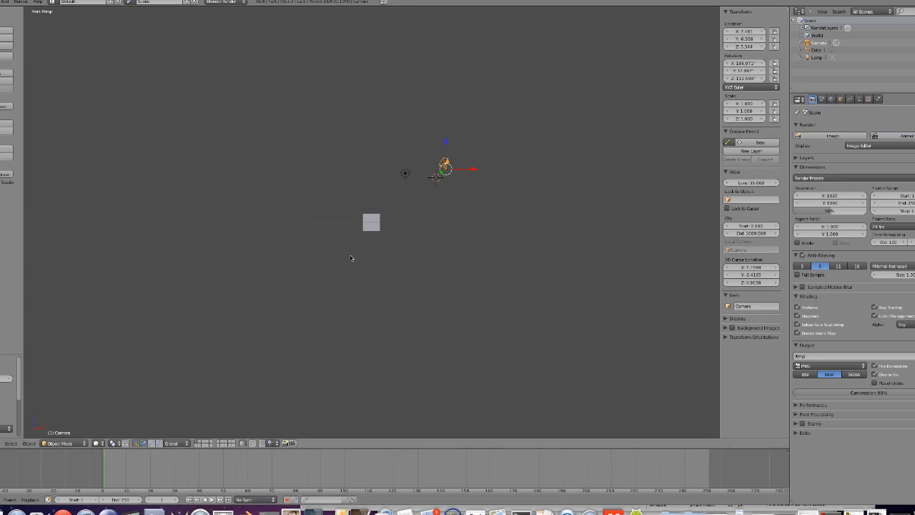
mouse_move(531, 460)
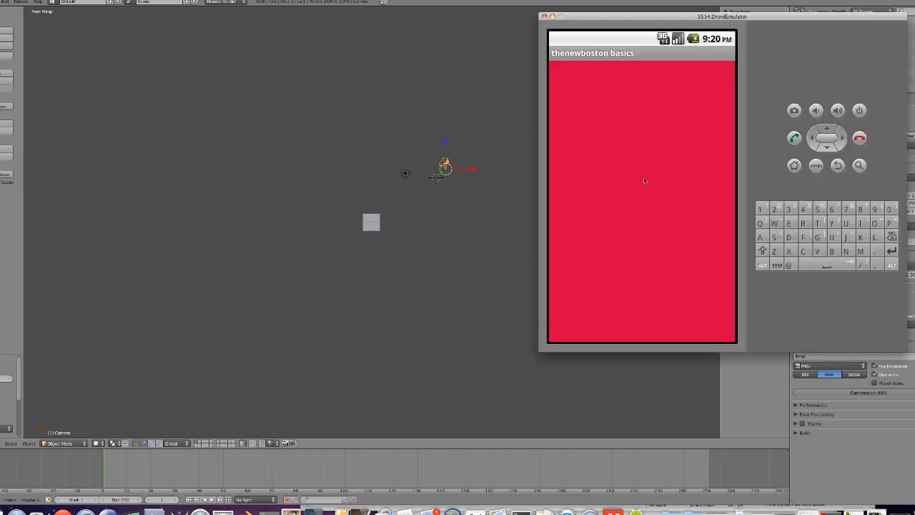
mouse_move(676, 199)
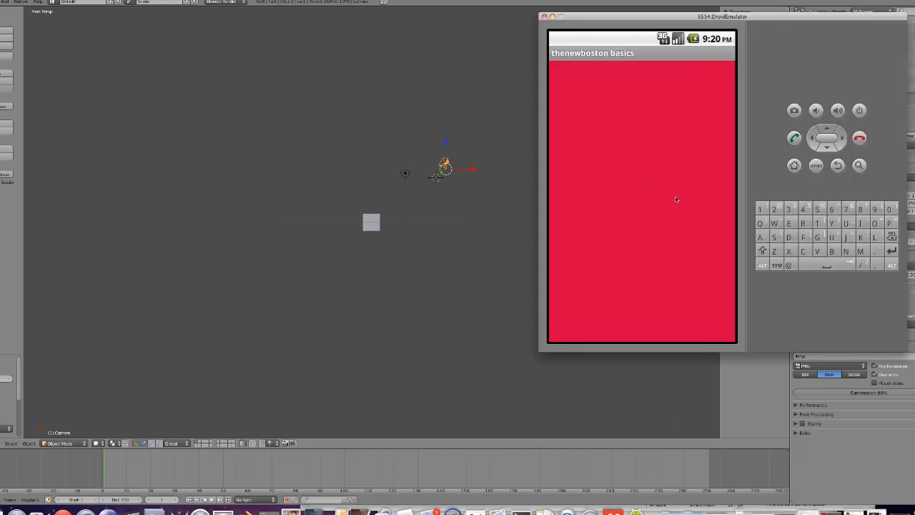
mouse_move(612, 173)
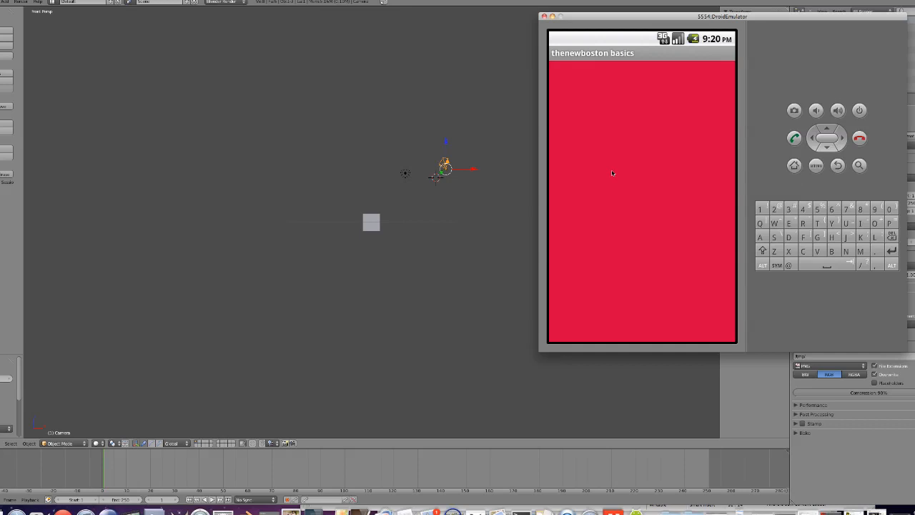
mouse_move(649, 283)
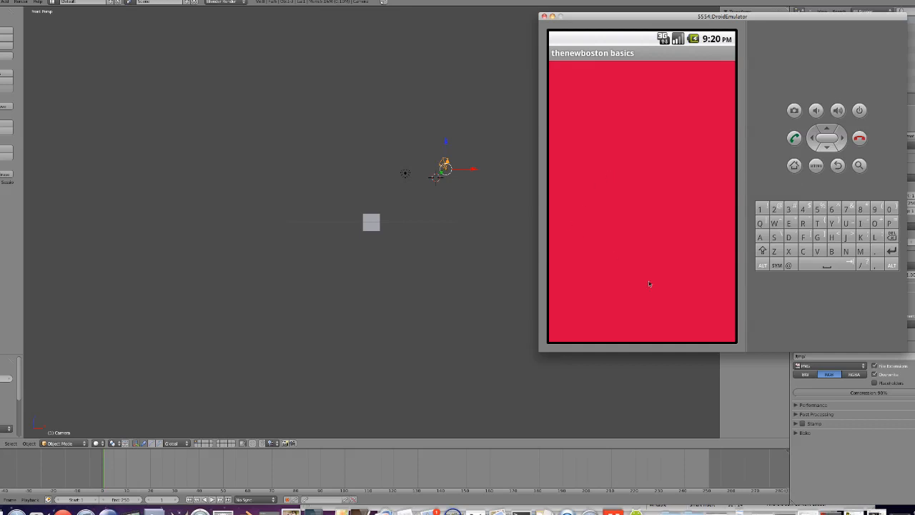
mouse_move(680, 311)
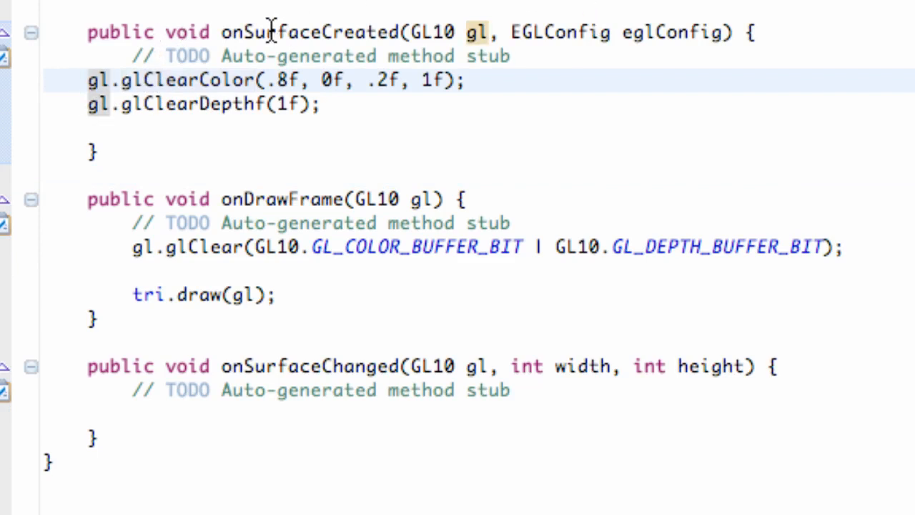
mouse_move(459, 105)
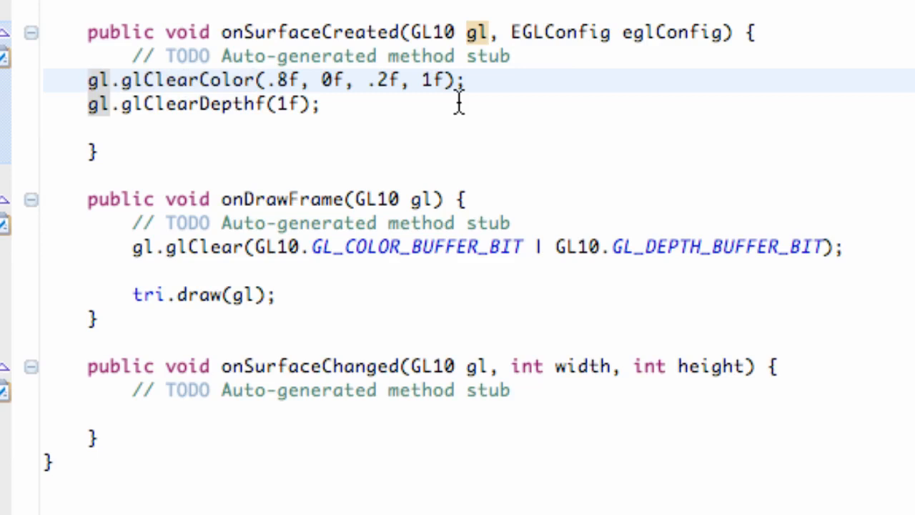
Place the cursor before gl.glClearColor at the top of onSurfaceCreated
left_click(88, 80)
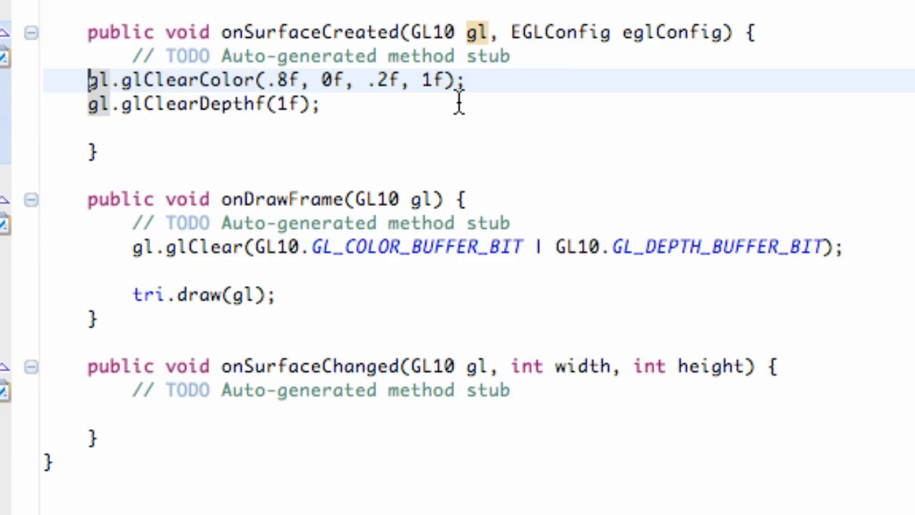
mouse_move(303, 100)
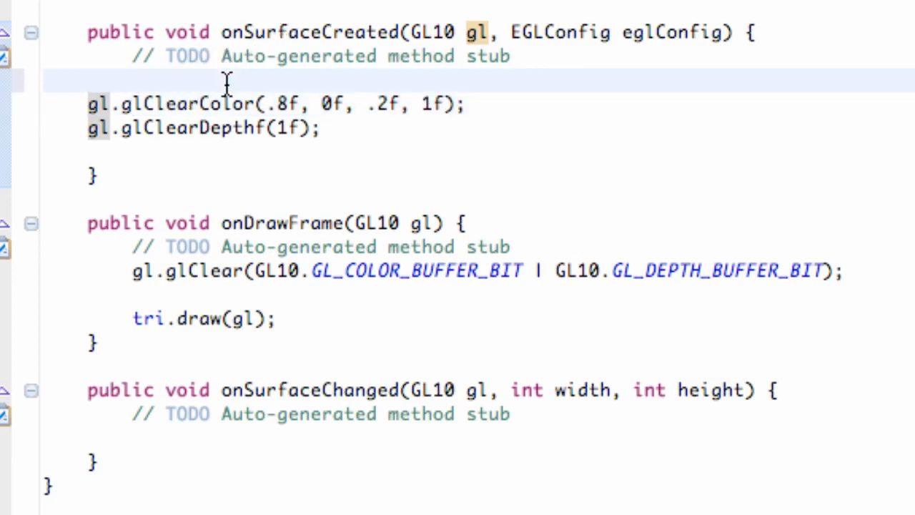
Begin onSurfaceCreated with gl.glDisable(GL10.GL_DITHER); followed by a new line
type("gl.di")
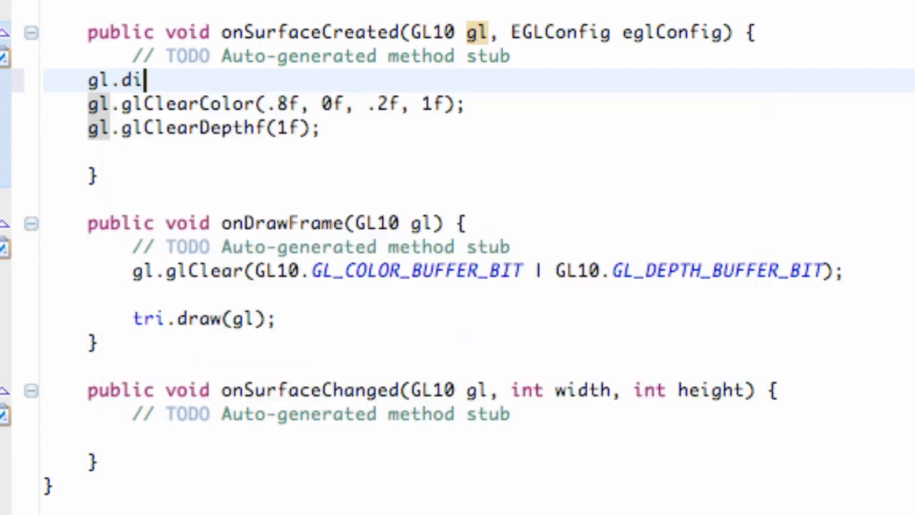
key("BackSpace")
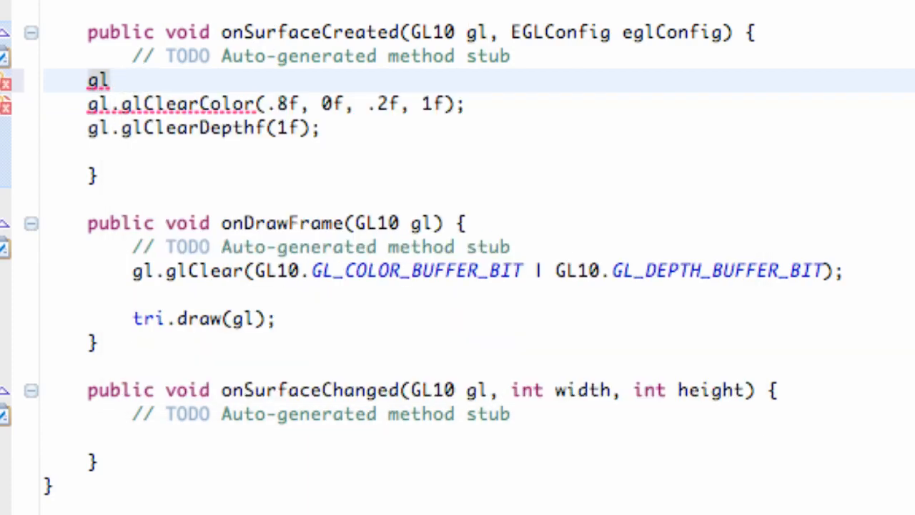
type(".gldi")
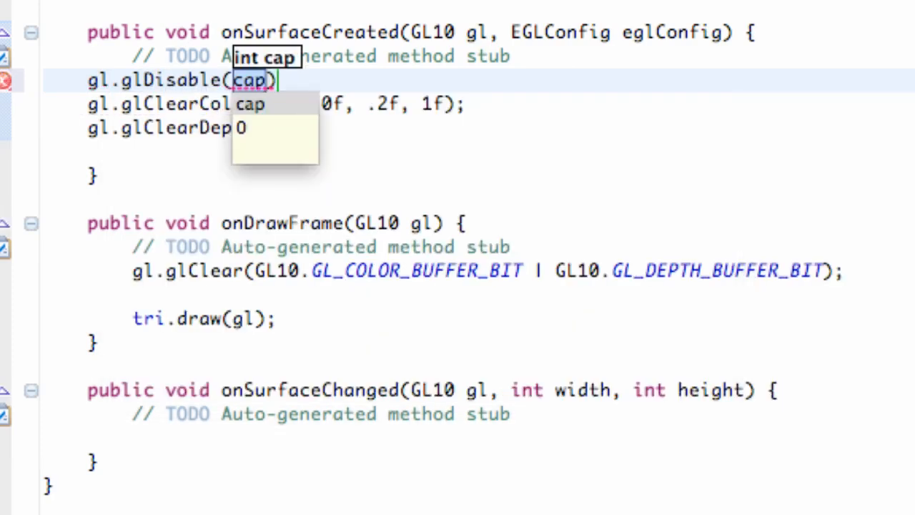
type("G")
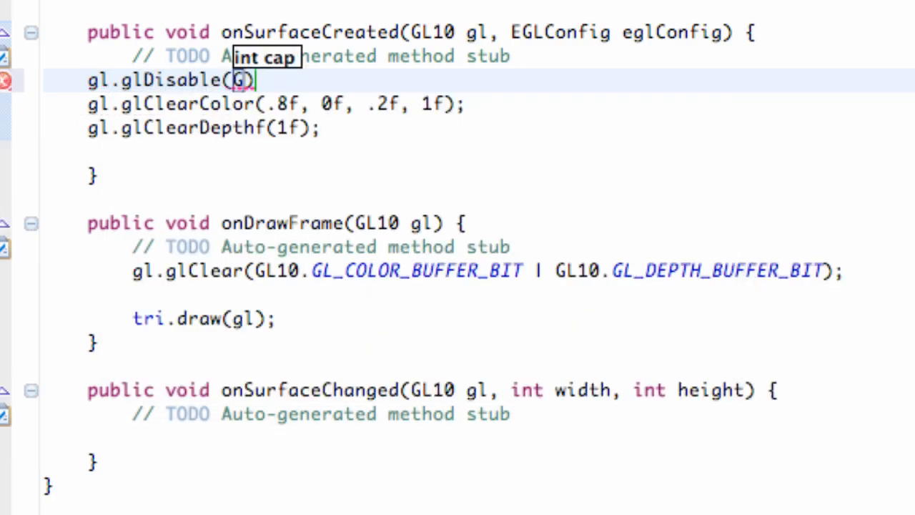
type("GL10.")
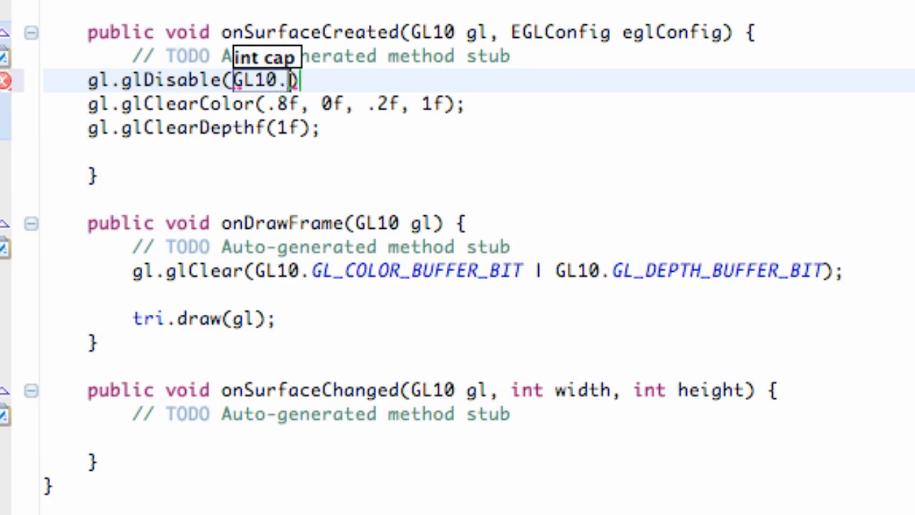
type("GL_DITHER")
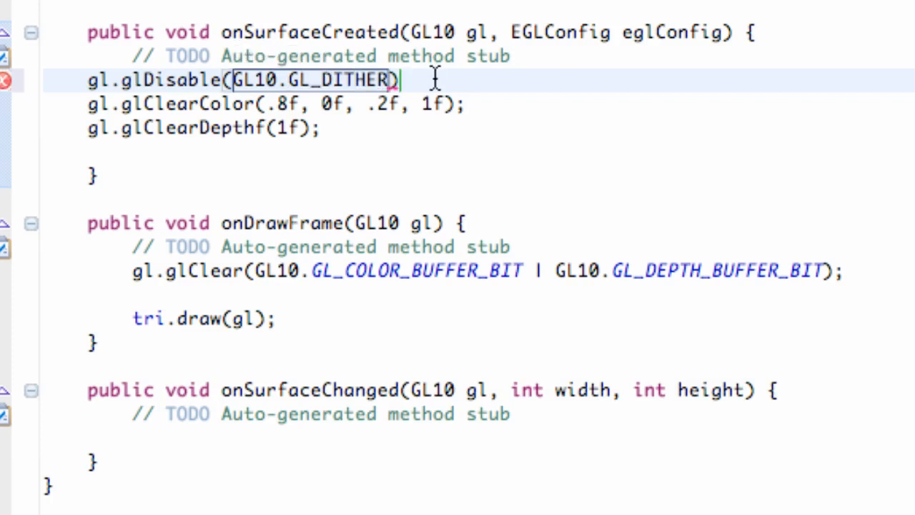
type(";")
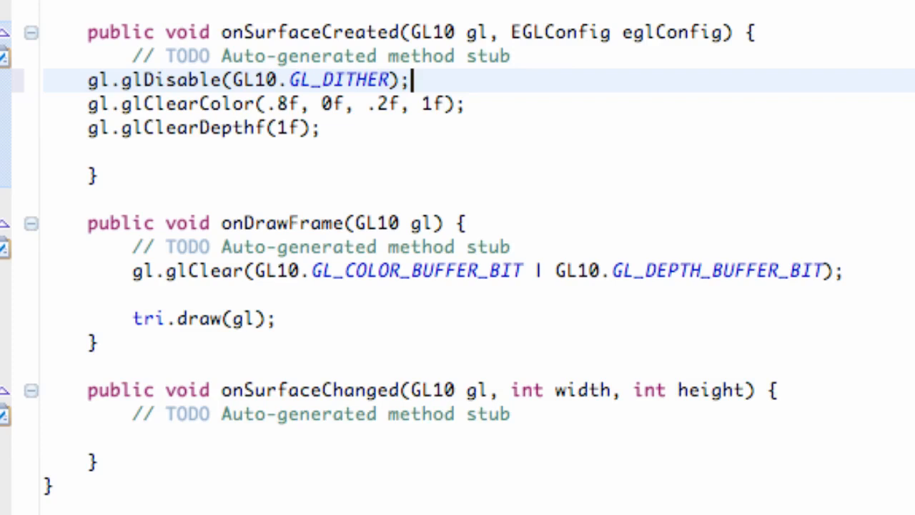
key("Return")
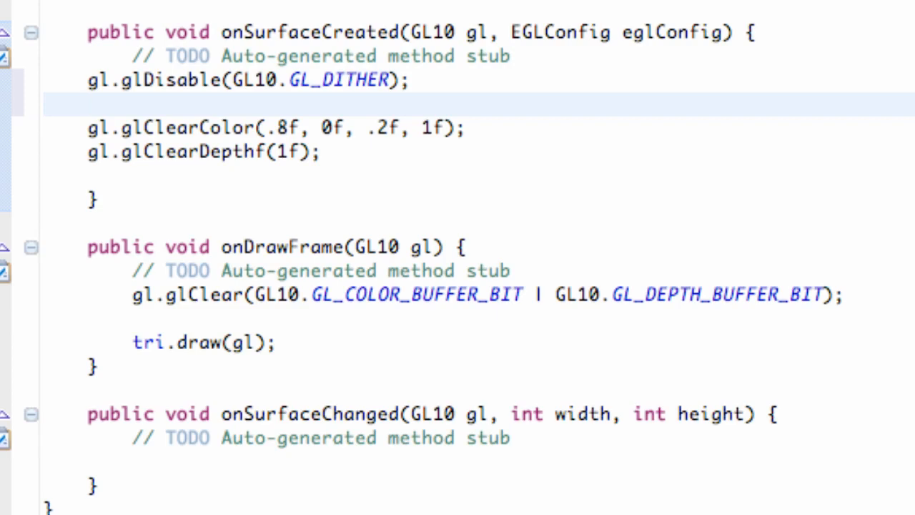
Add gl.glHint(GL10.GL_PERSPECTIVE_CORRECTION_HINT, GL10.GL_FASTEST); after the dither line
type("gl.glH")
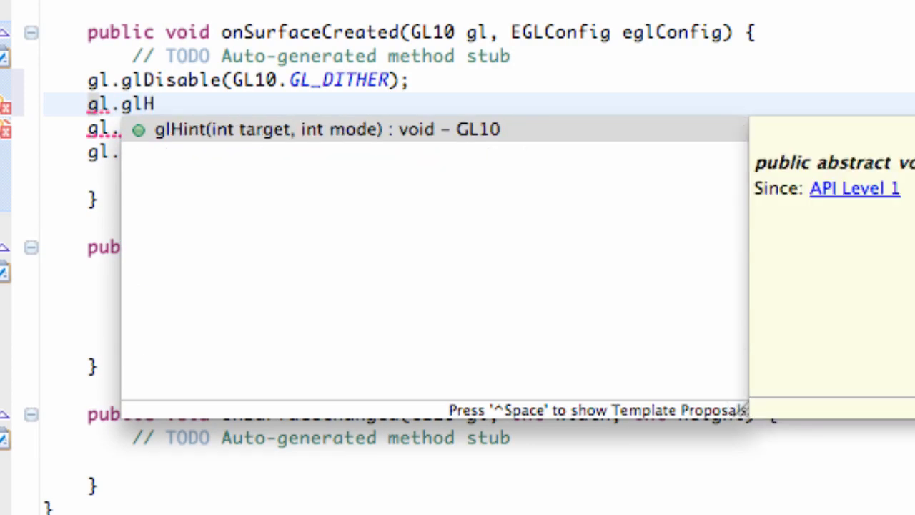
left_click(322, 129)
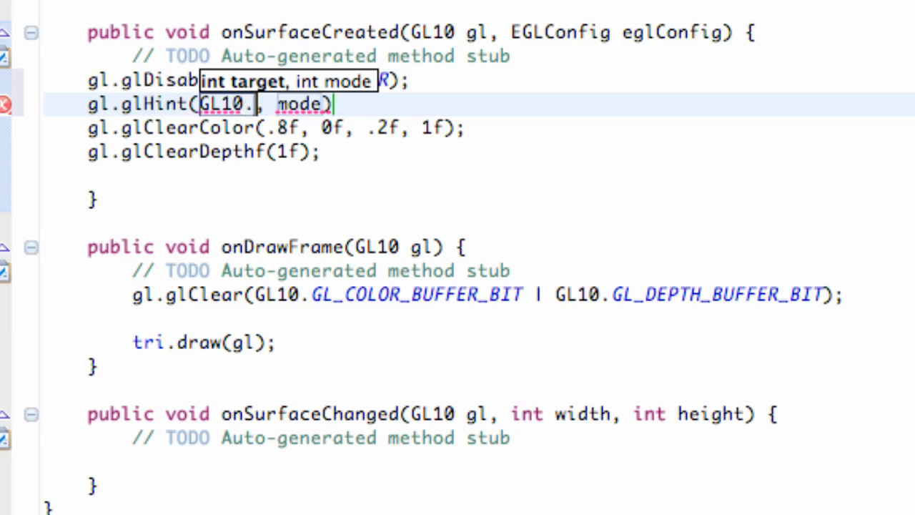
type("GL")
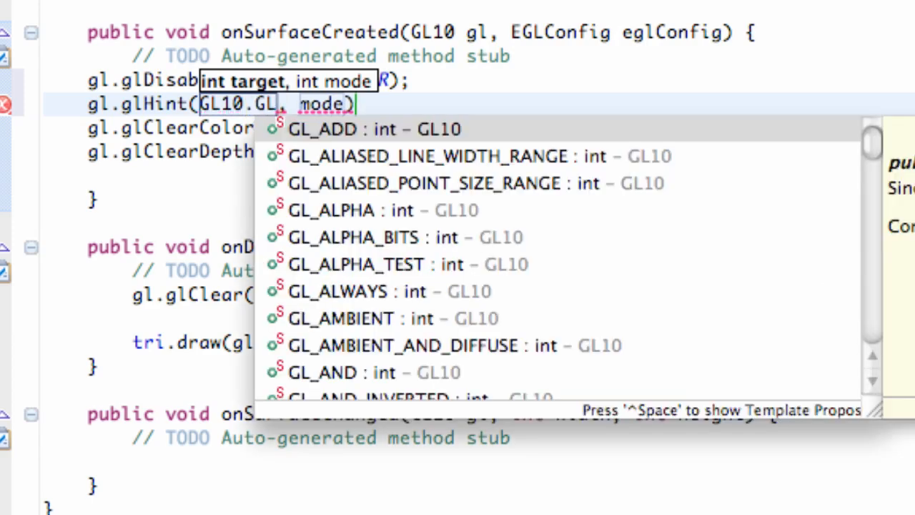
type("Per")
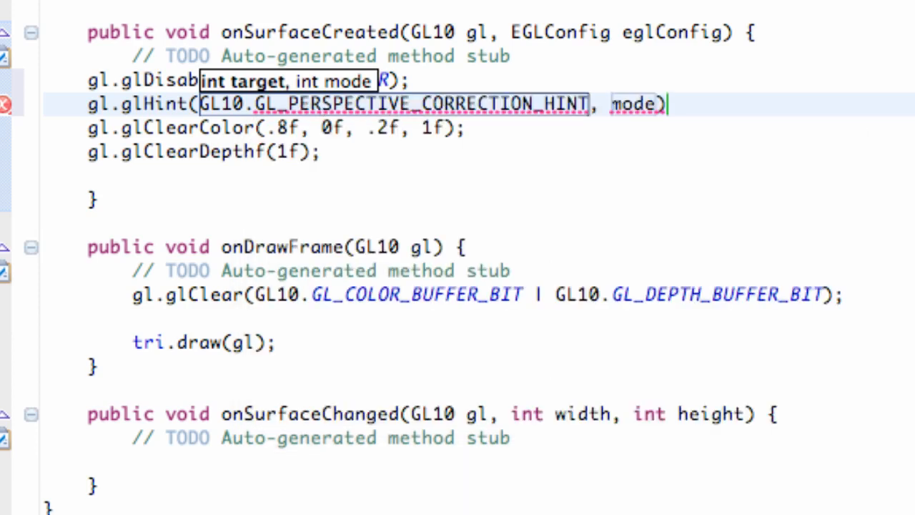
type("GL10.G")
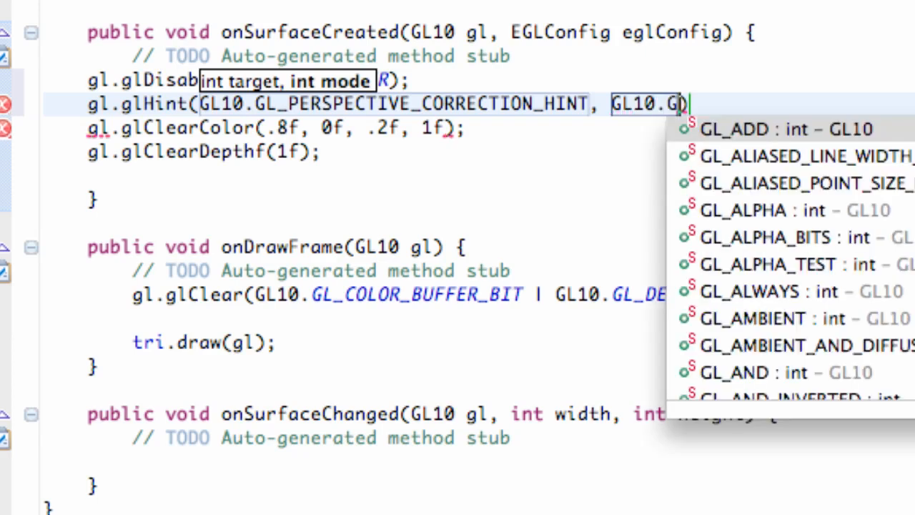
type("_f")
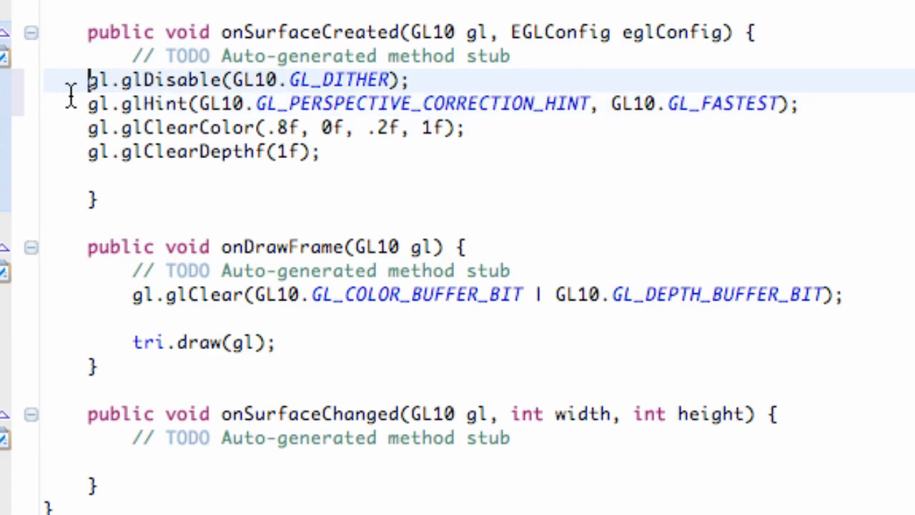
Select the gl.glDisable(GL10.GL_DITHER); line to copy it into onDrawFrame
left_click(327, 80)
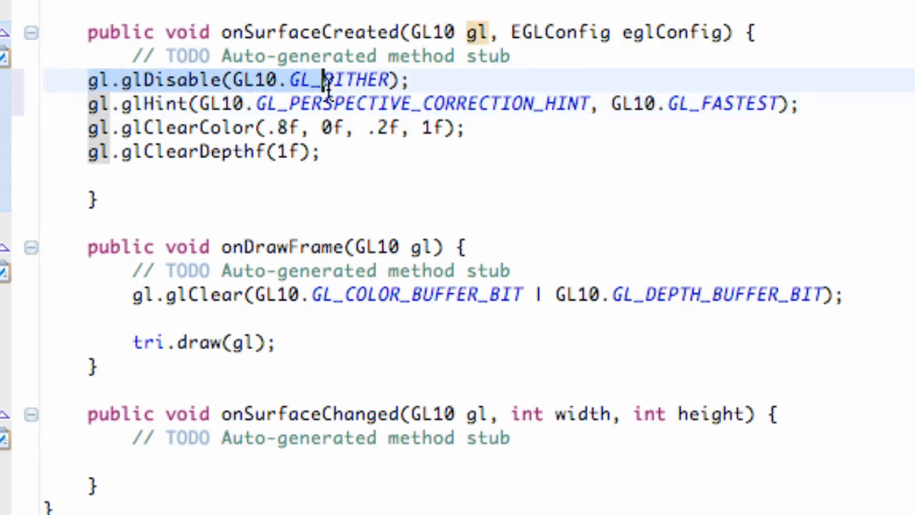
mouse_move(521, 103)
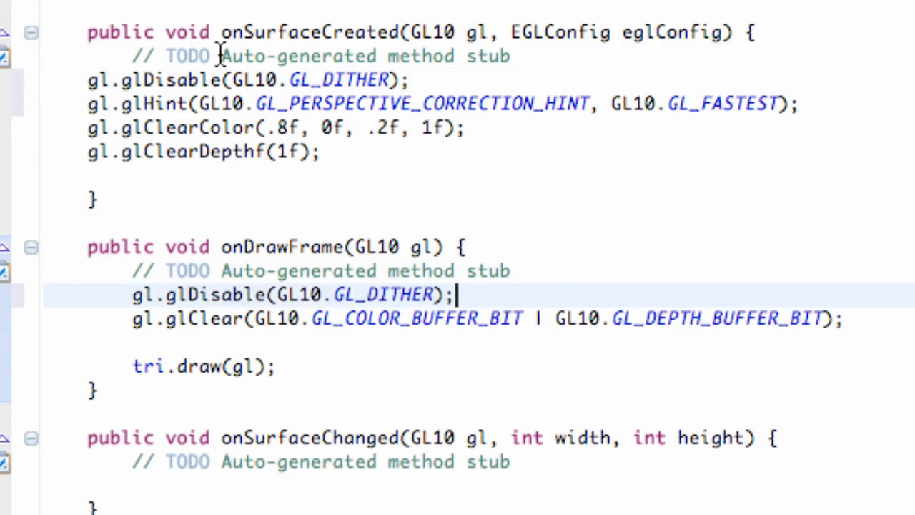
mouse_move(614, 220)
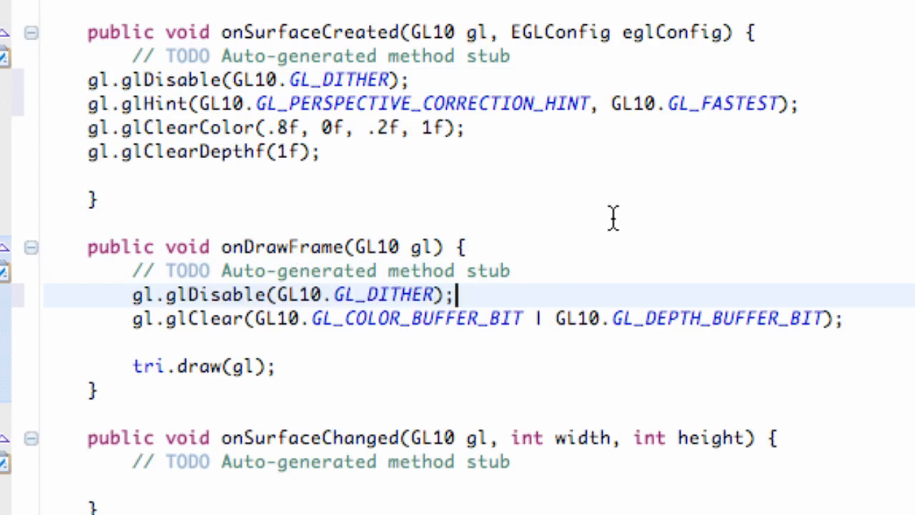